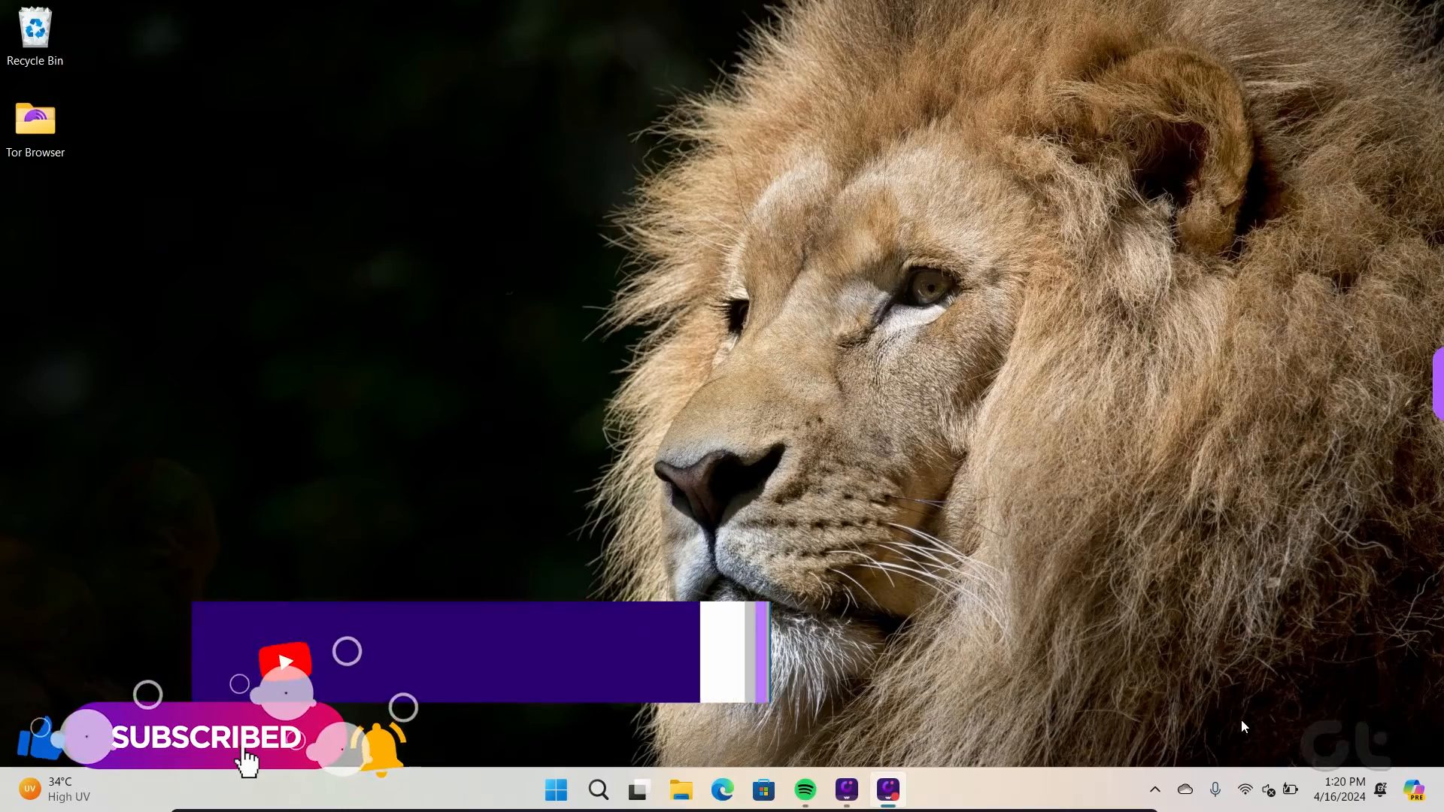
Step: Show This PC with its drives, including Backup Drive (E:), via Win+E
key(Win+e)
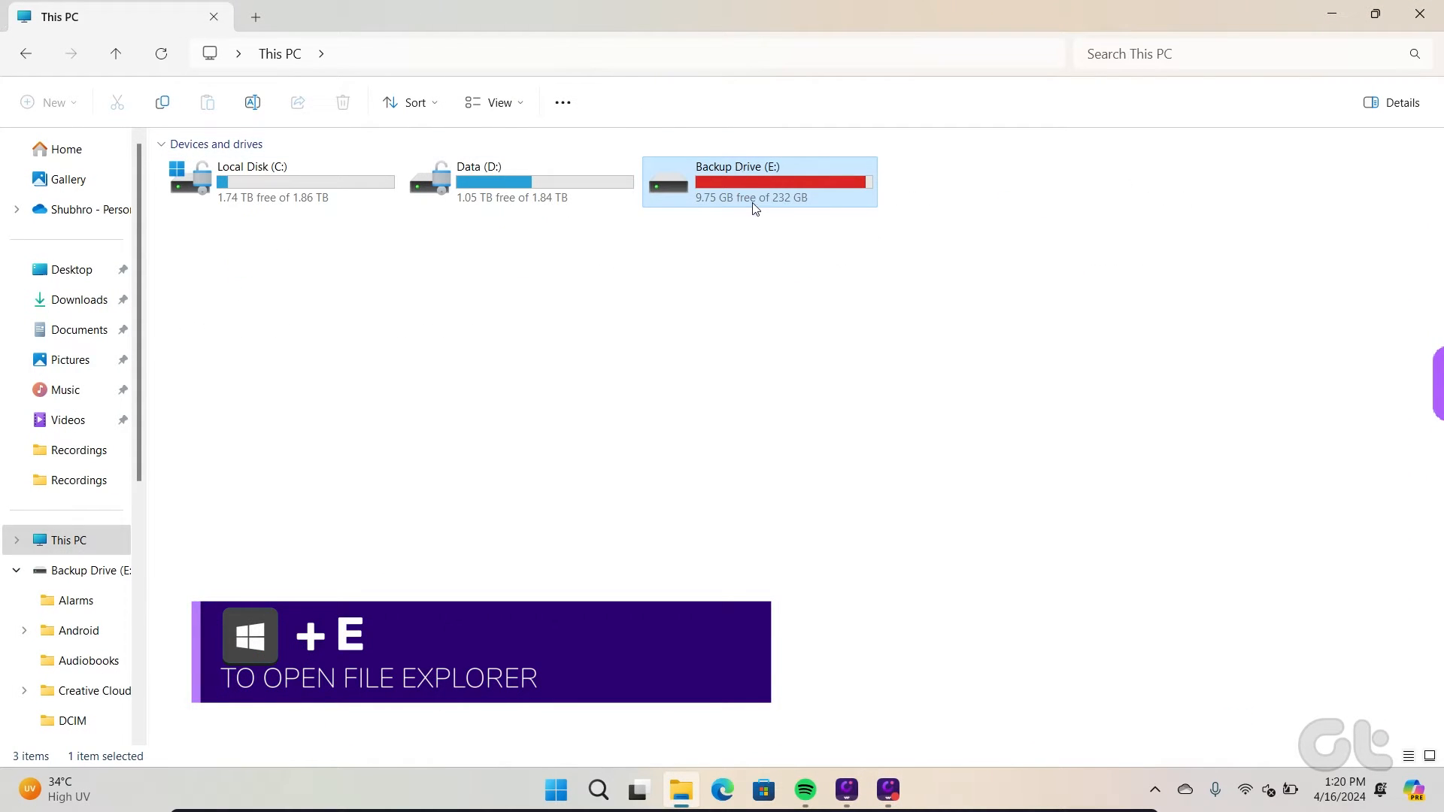
Step: Show the context menu of Backup Drive (E:) with Turn on BitLocker available
right_click(755, 182)
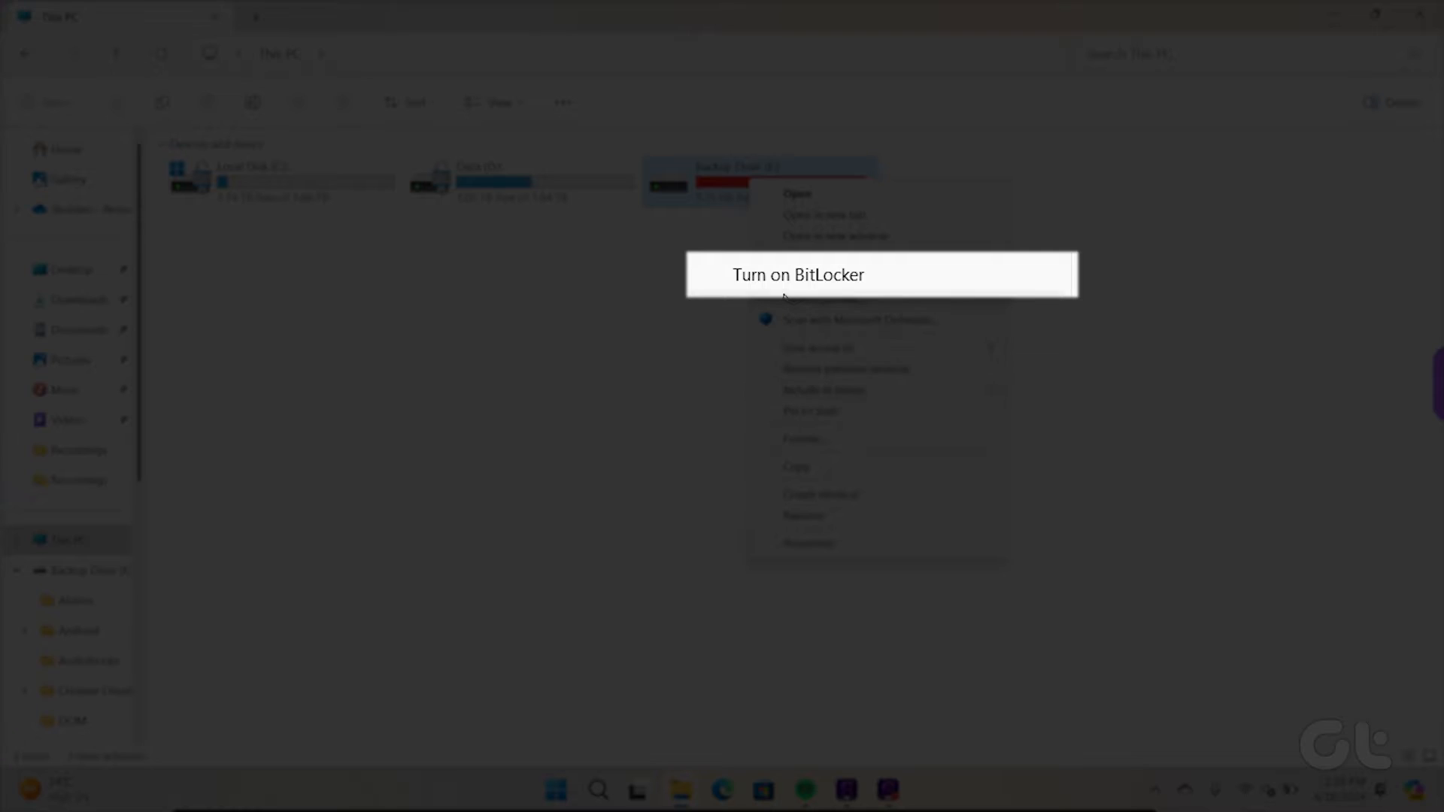
Step: Turn on BitLocker for Backup Drive (E:) with 'Use a password to unlock the drive' and continue
click(797, 274)
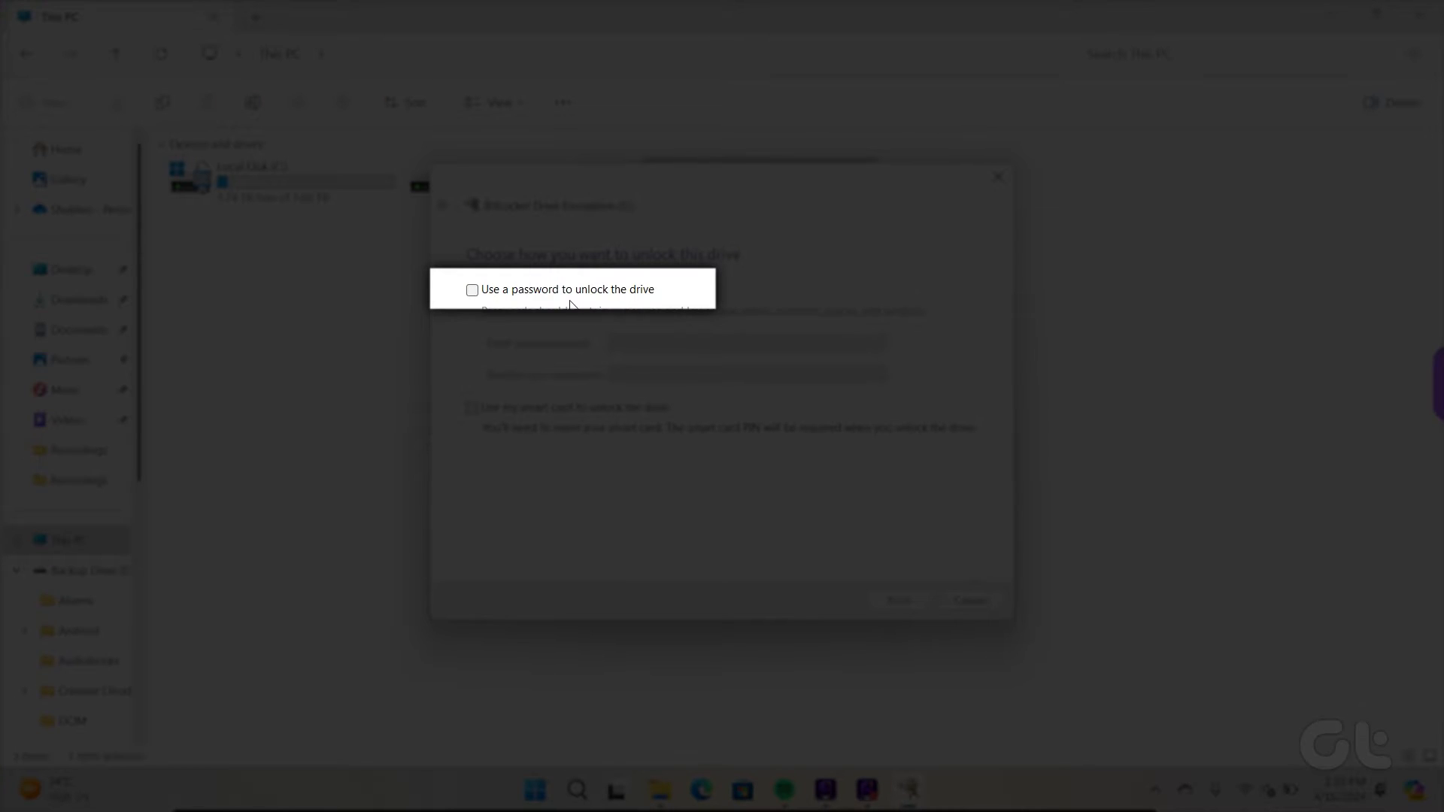
click(472, 314)
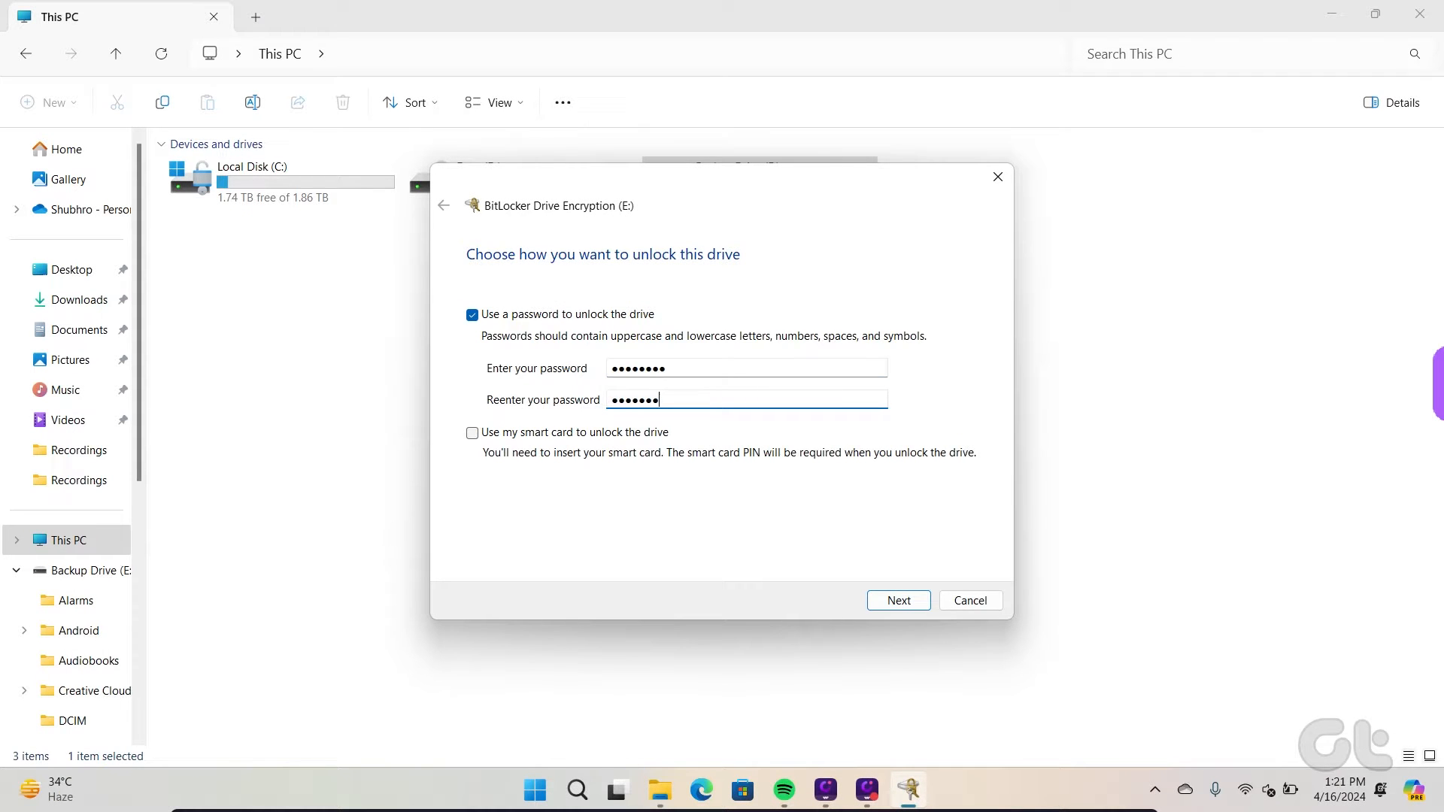
click(897, 600)
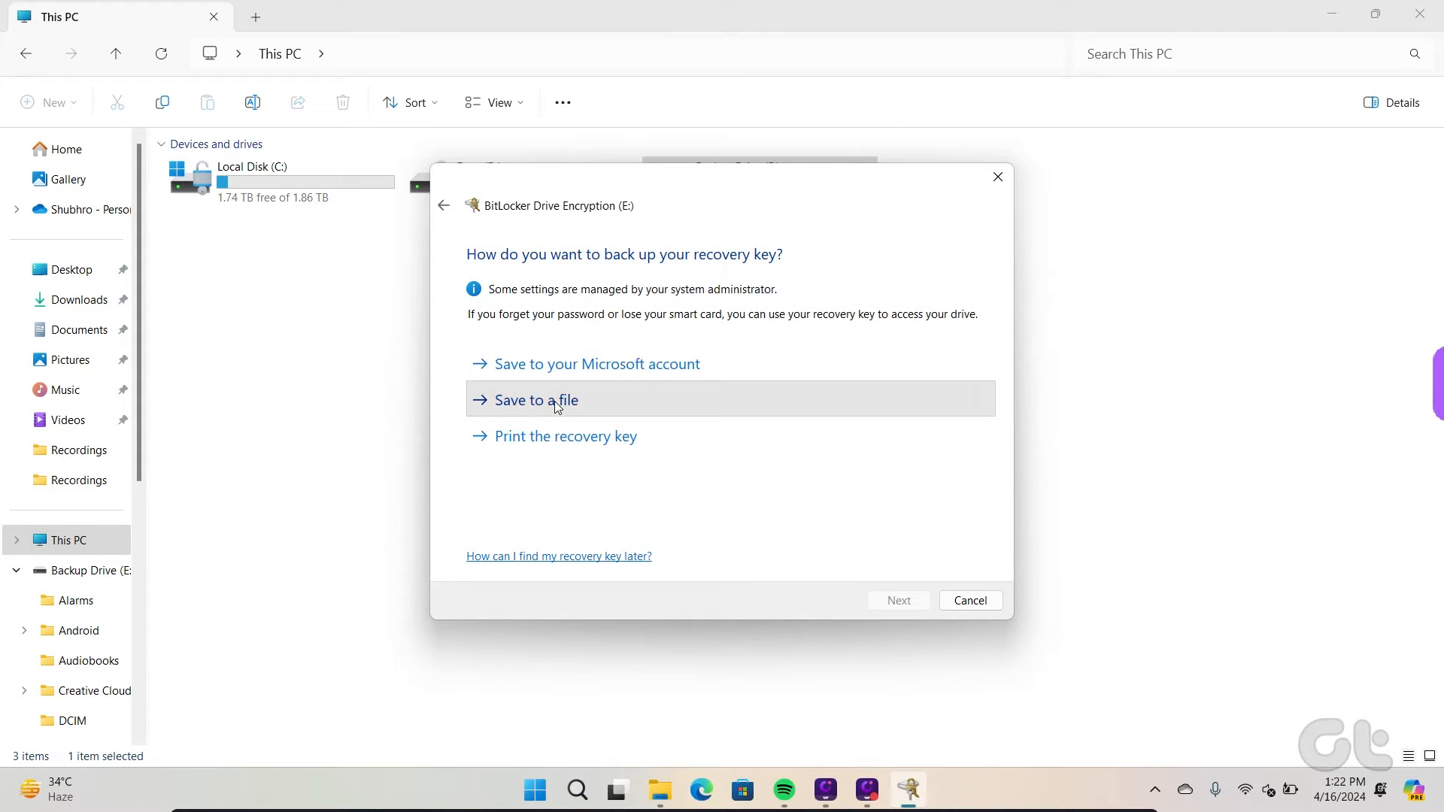
Step: Save the BitLocker recovery key for Backup Drive (E:) to a text file
click(534, 400)
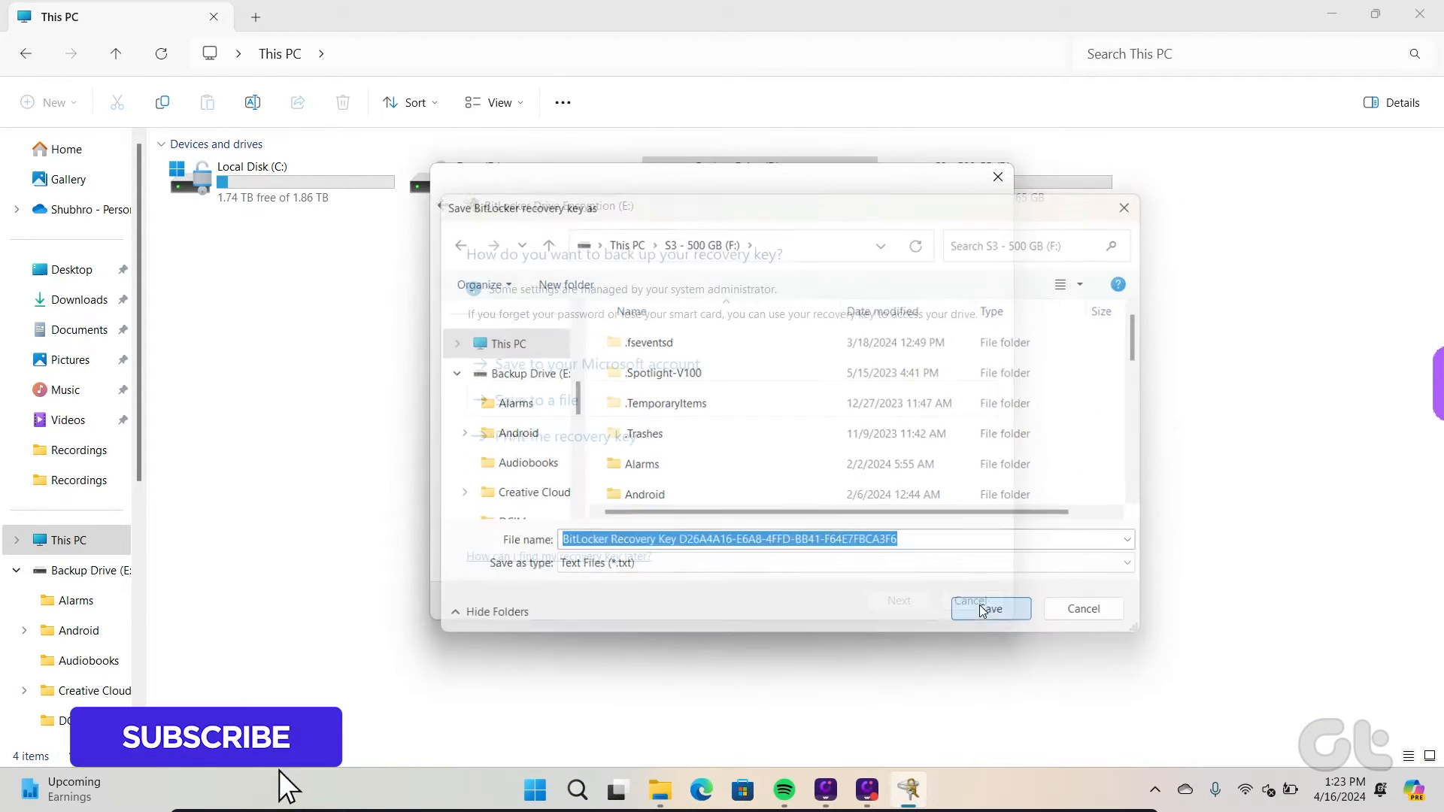
click(990, 609)
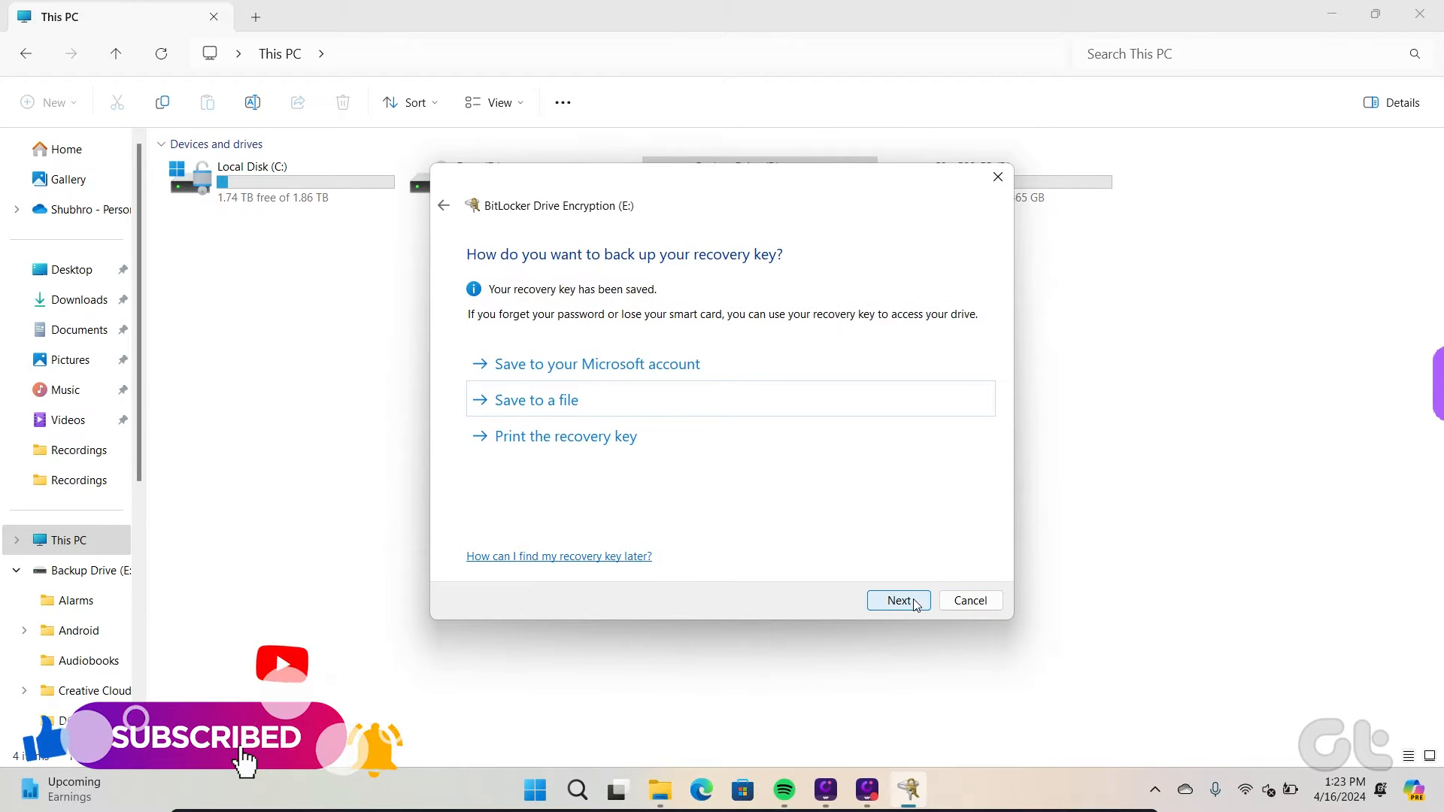
Step: Keep 'Encrypt used disk space only' and Compatible mode, then start encrypting the drive
click(896, 600)
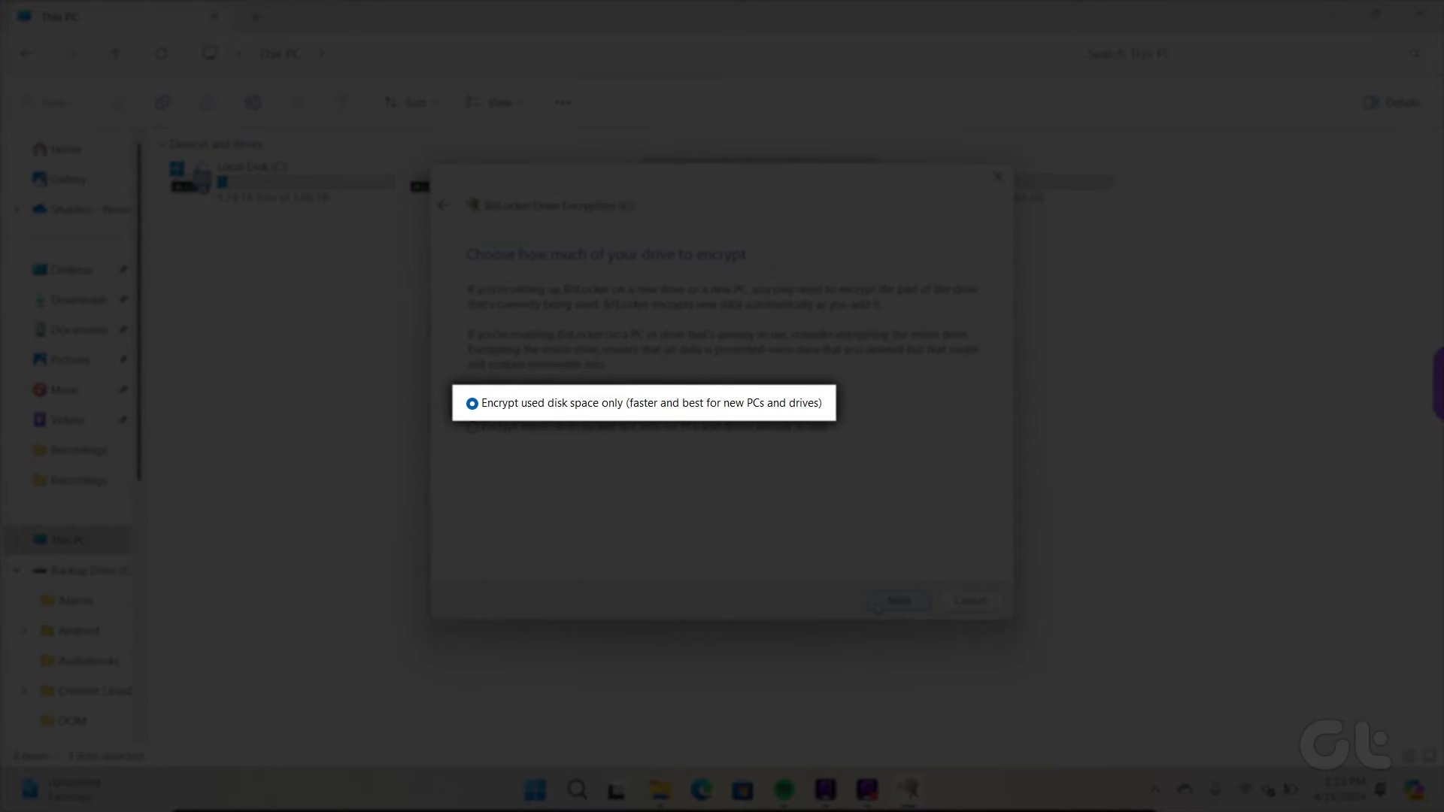
click(896, 600)
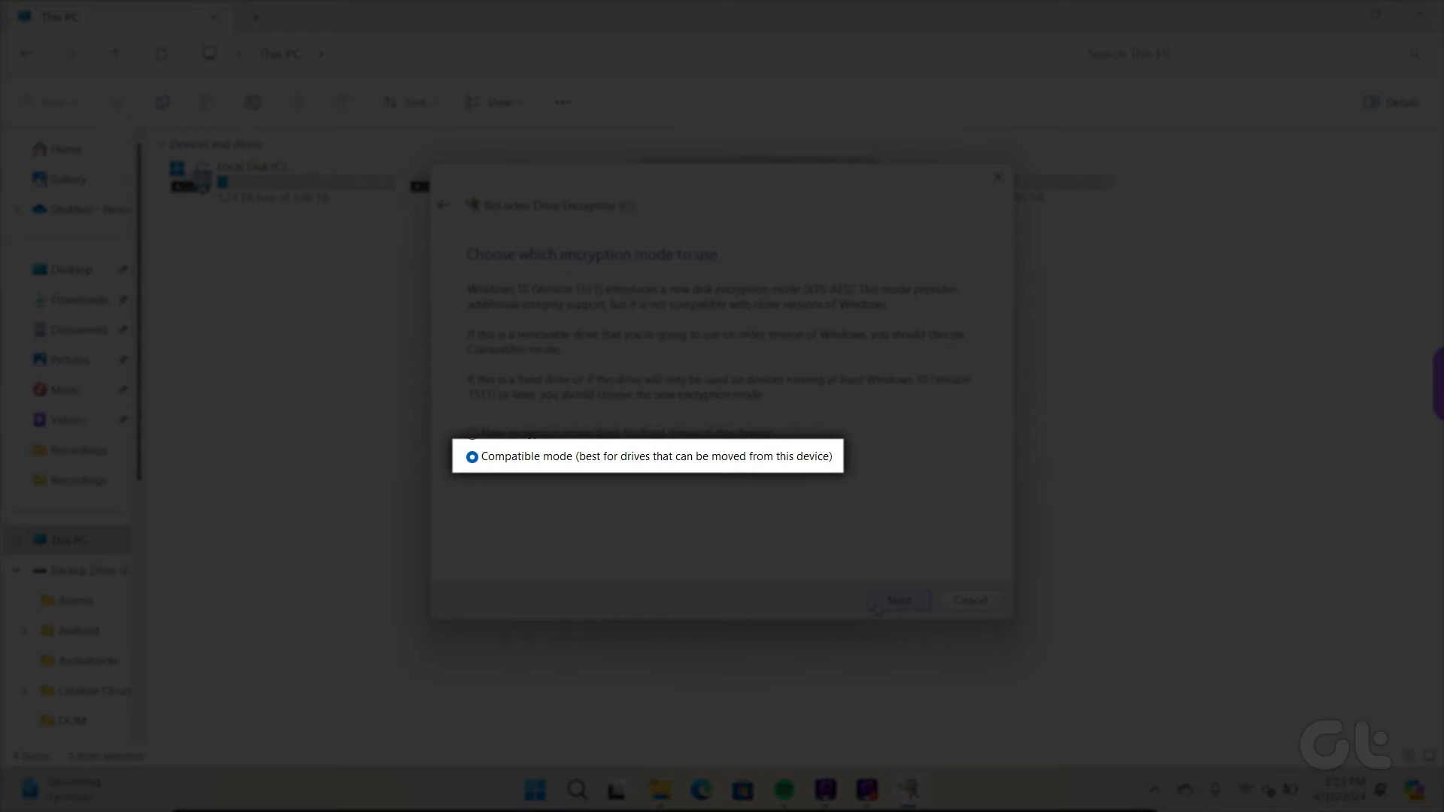
click(897, 600)
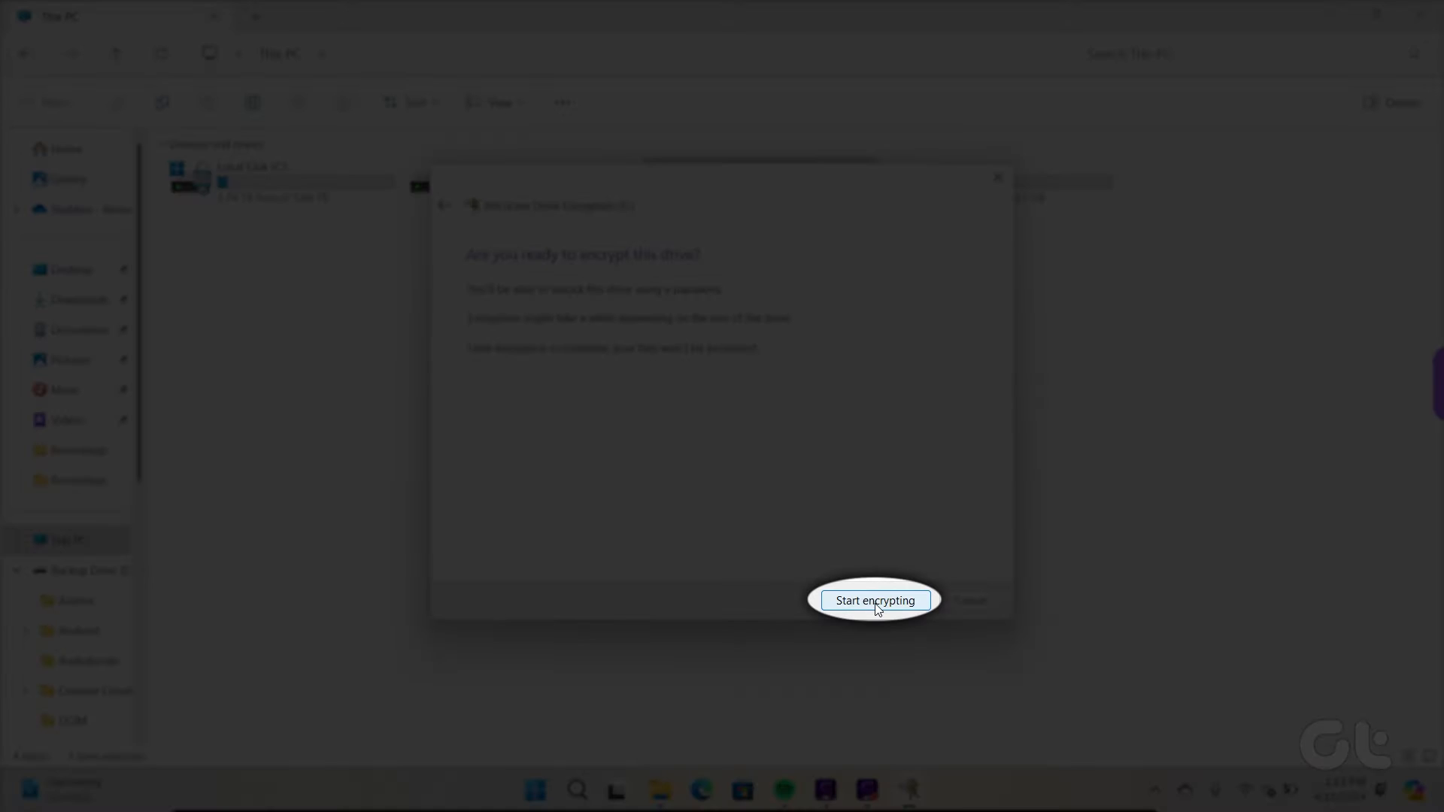
click(872, 600)
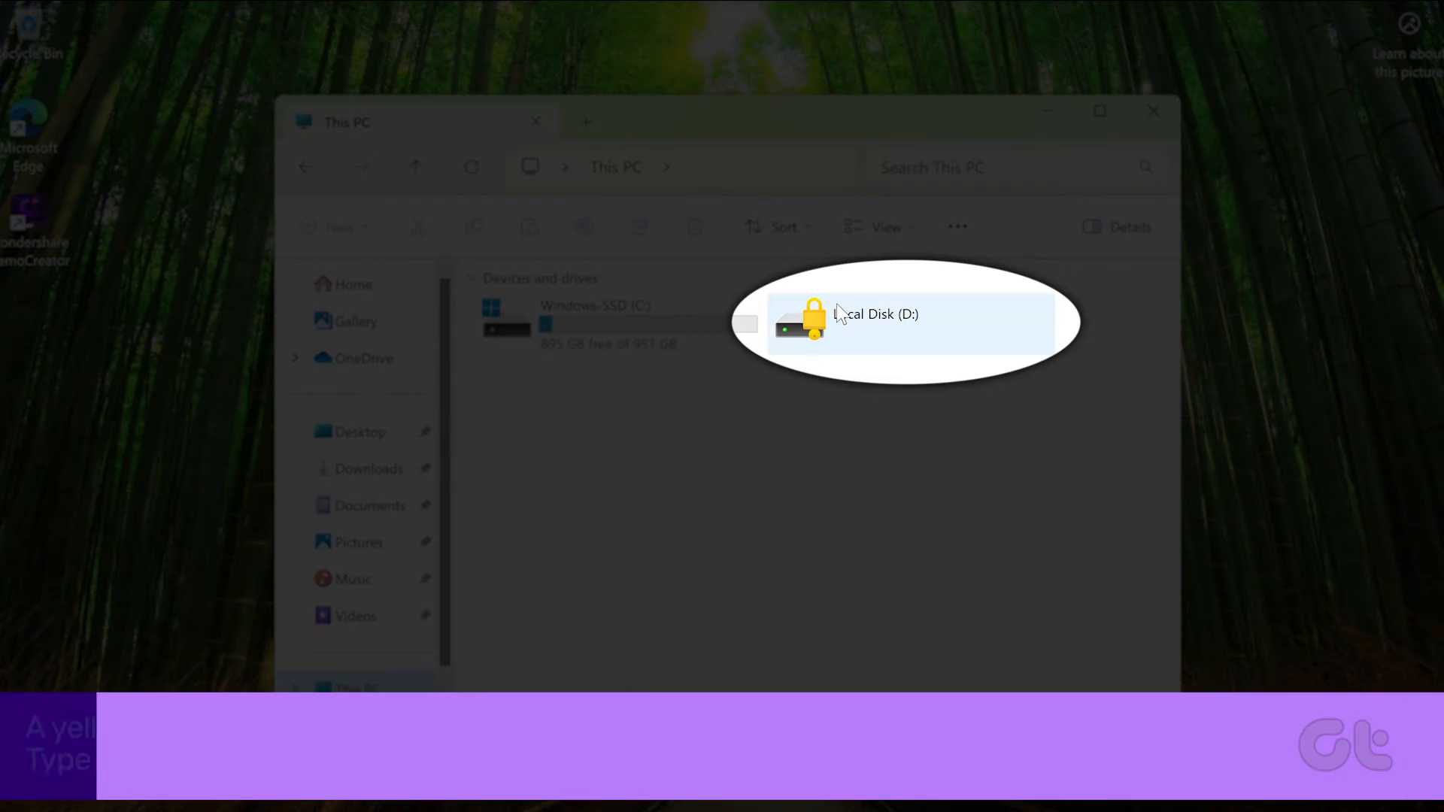
Step: Bring up the BitLocker unlock password prompt for the yellow-locked Local Disk (D:)
double_click(875, 315)
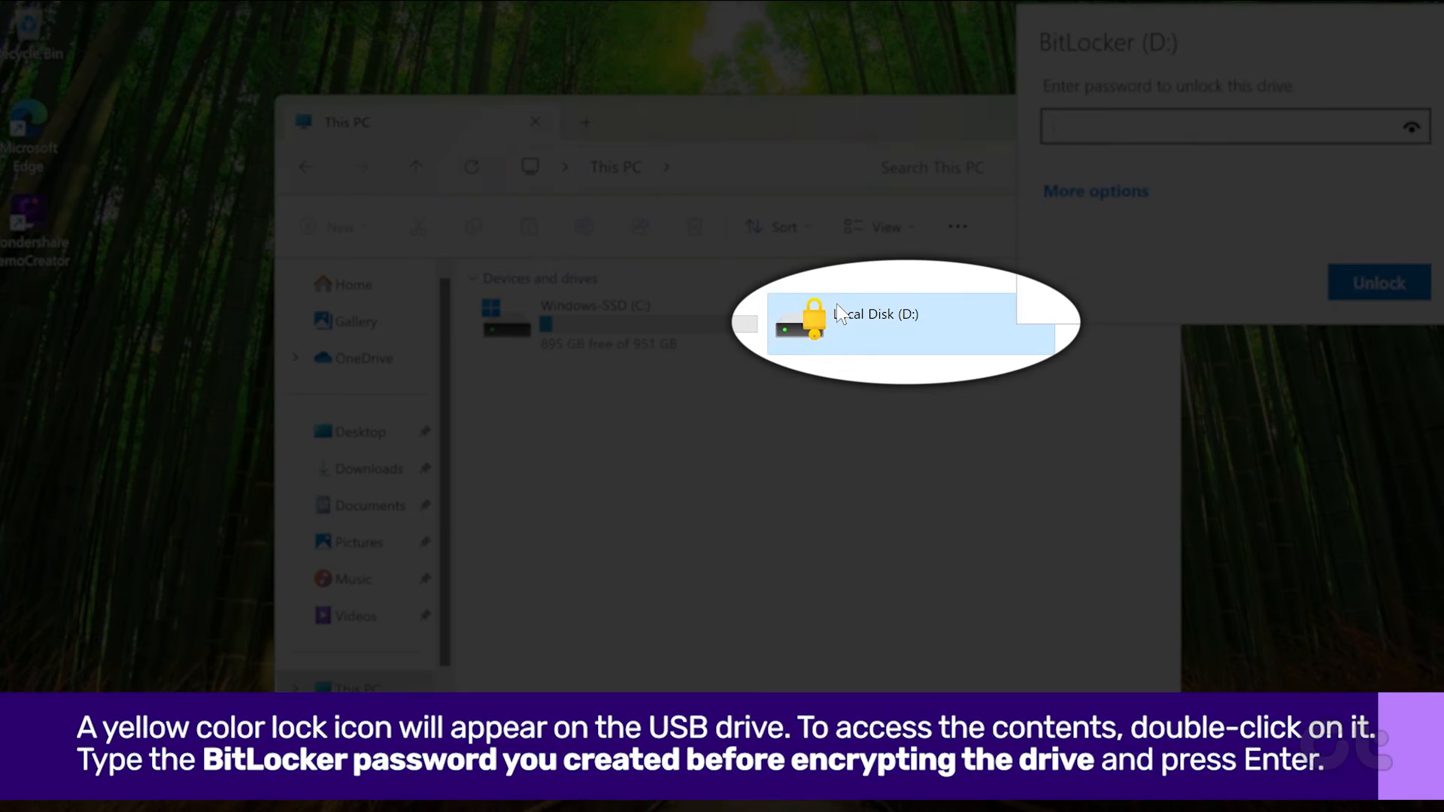